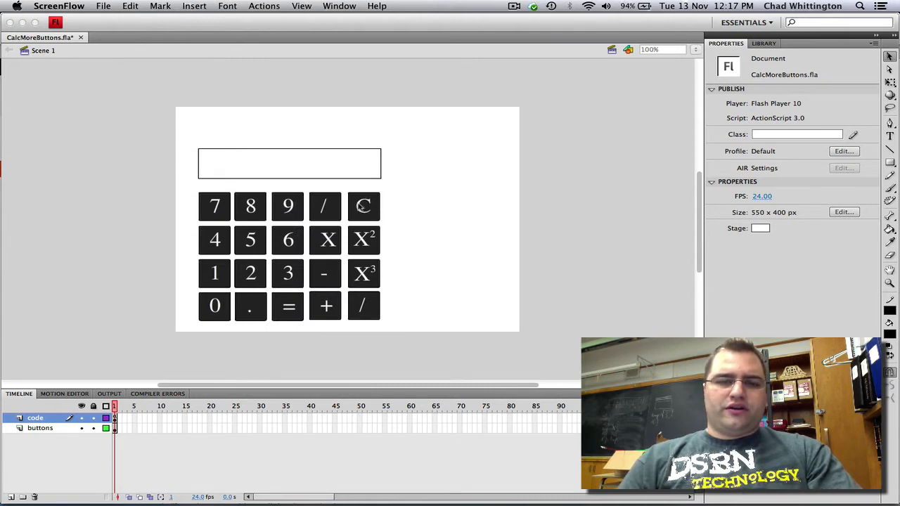
pyautogui.moveTo(377, 279)
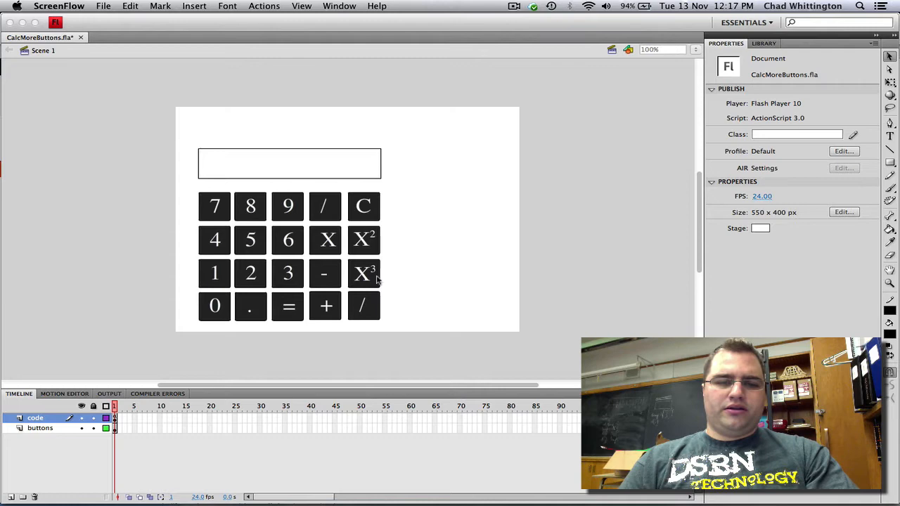
pyautogui.moveTo(365, 219)
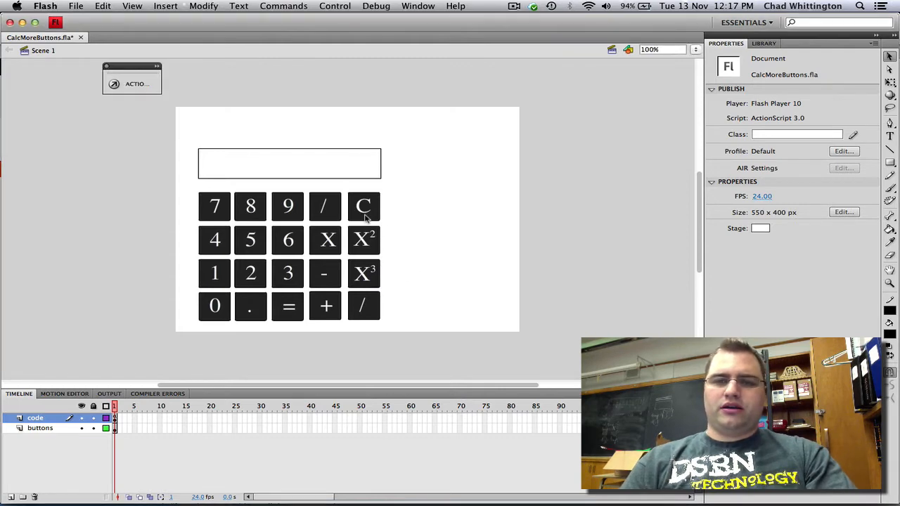
# - Check the Clear button's instance name, then enter the last button (oppXtoY) symbol for editing
pyautogui.click(363, 205)
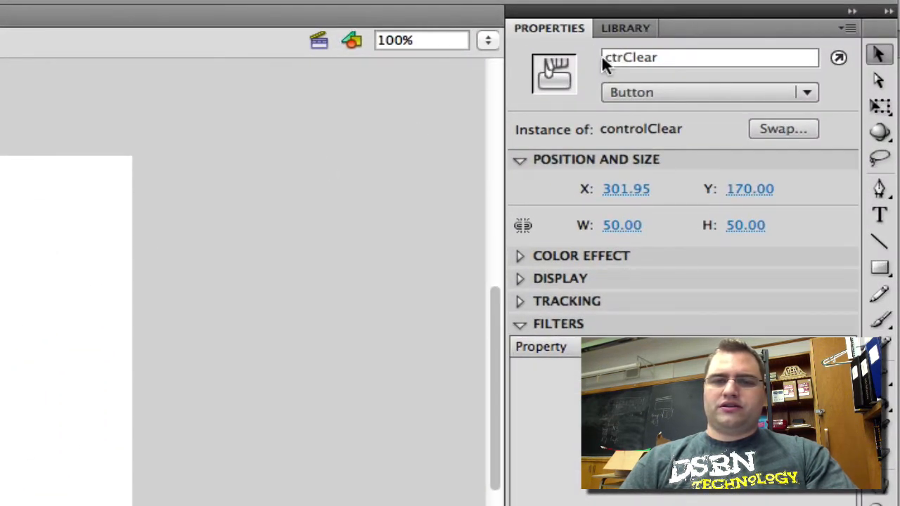
pyautogui.click(672, 58)
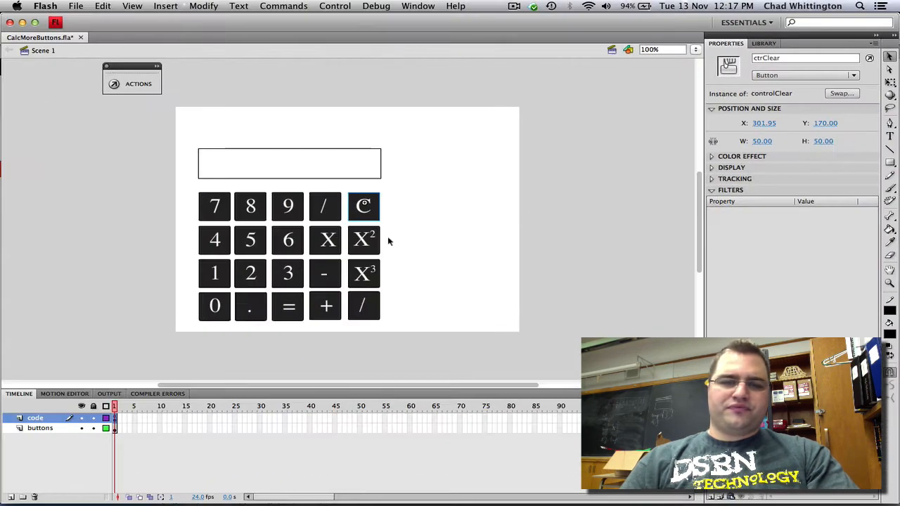
pyautogui.click(362, 239)
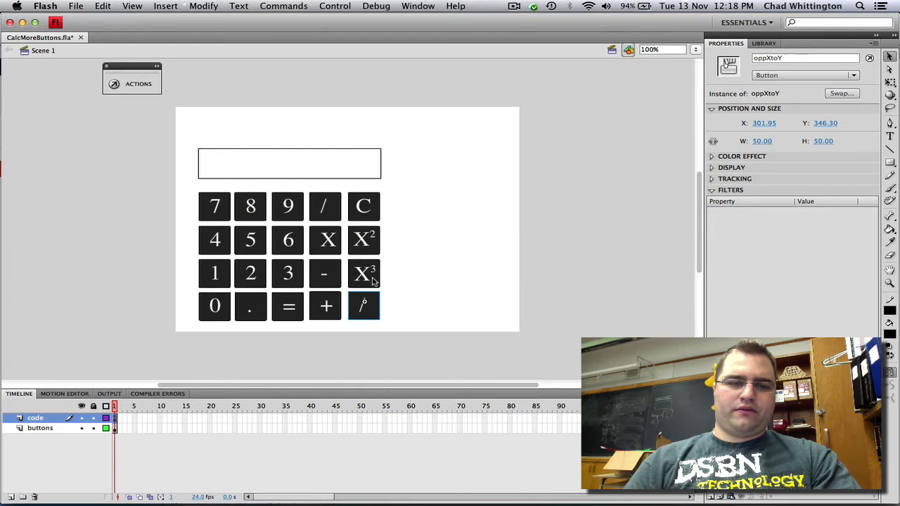
pyautogui.doubleClick(363, 307)
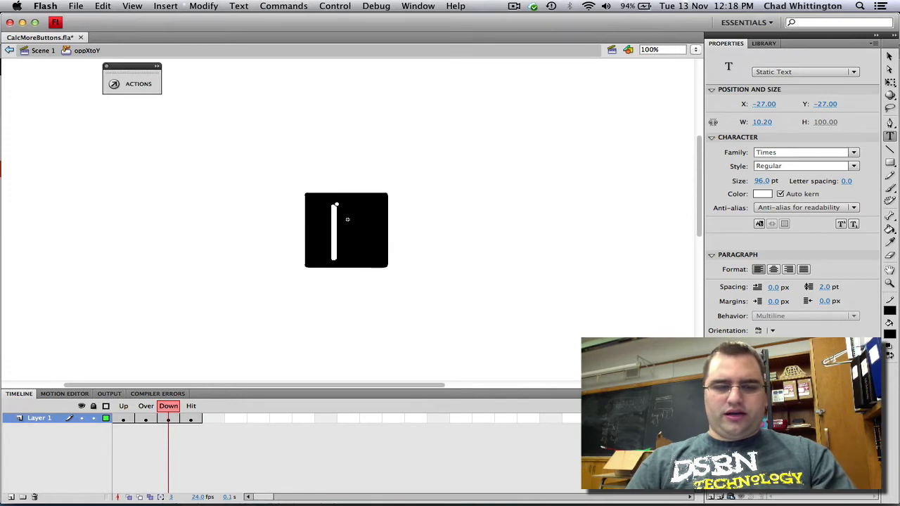
# - Label the button with a large X and a separate 36 pt Y beside it
pyautogui.write('X')
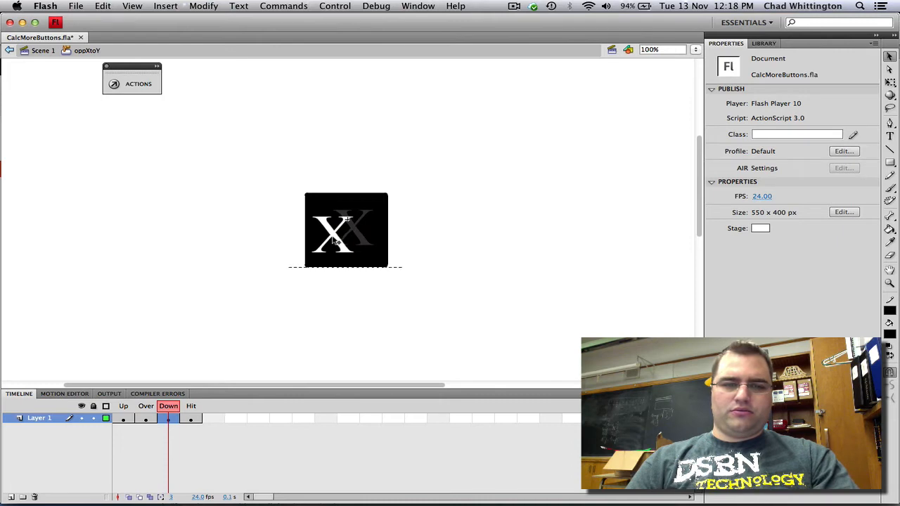
pyautogui.click(335, 239)
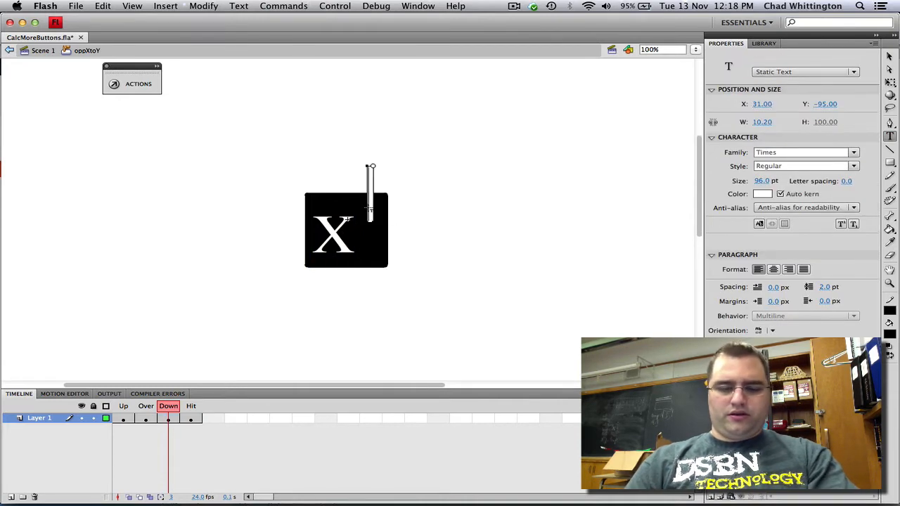
pyautogui.write('Y')
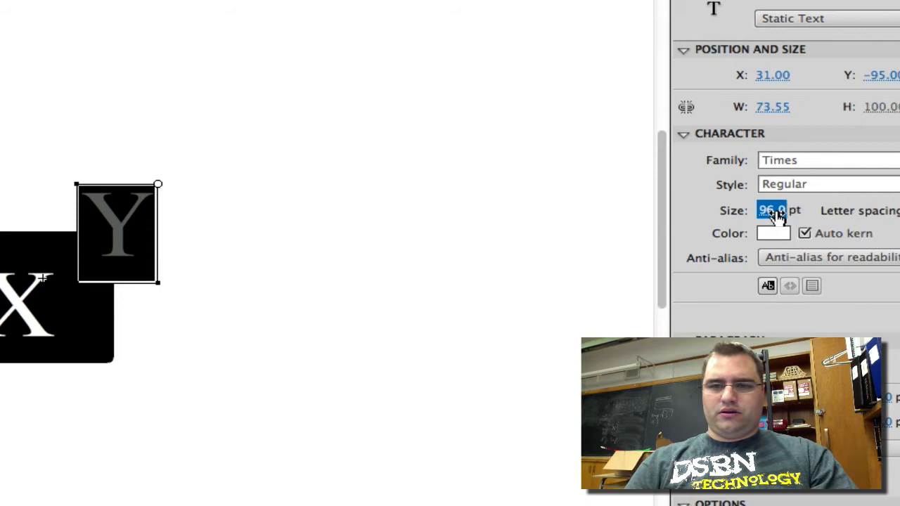
pyautogui.write('36.0')
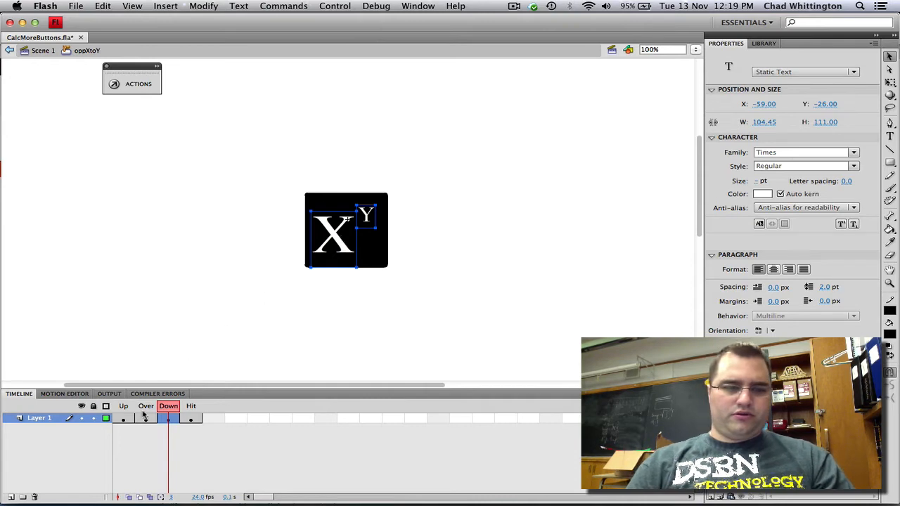
# - Set the superscript Y's horizontal position to -59 in the Down state
pyautogui.click(146, 417)
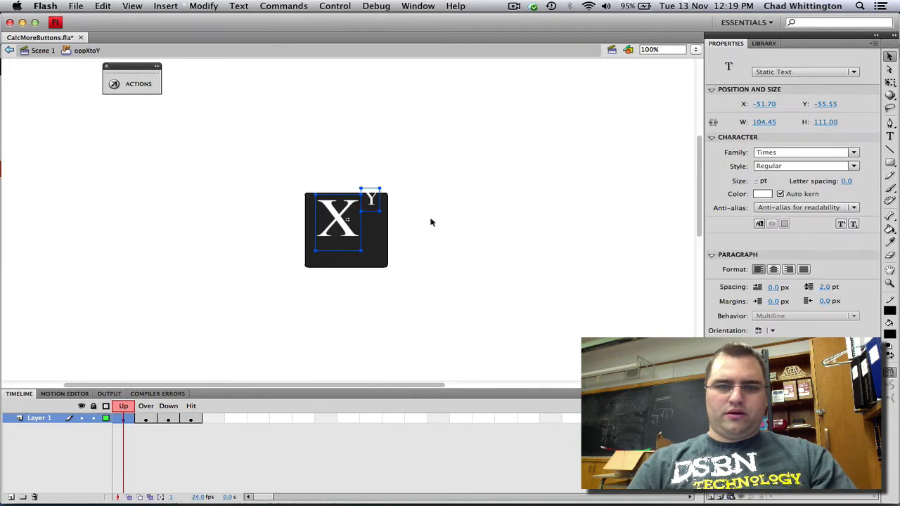
pyautogui.moveTo(453, 251)
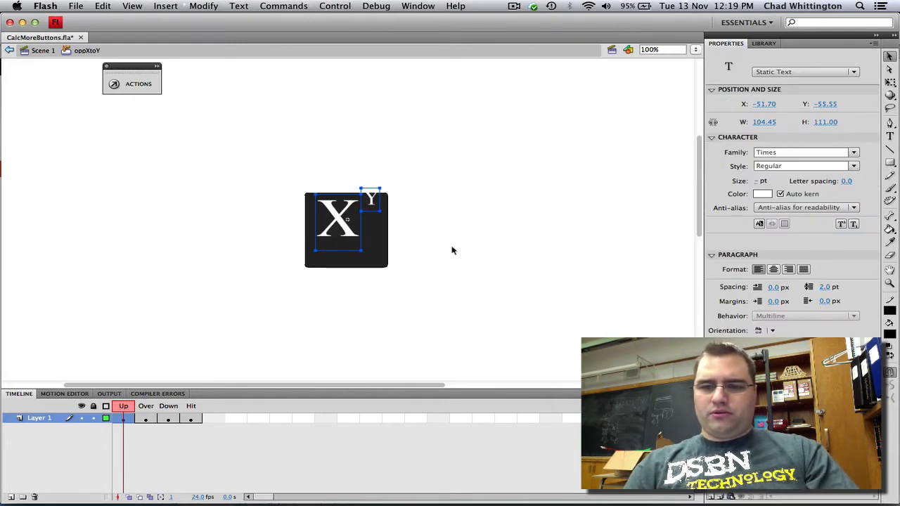
pyautogui.moveTo(457, 252)
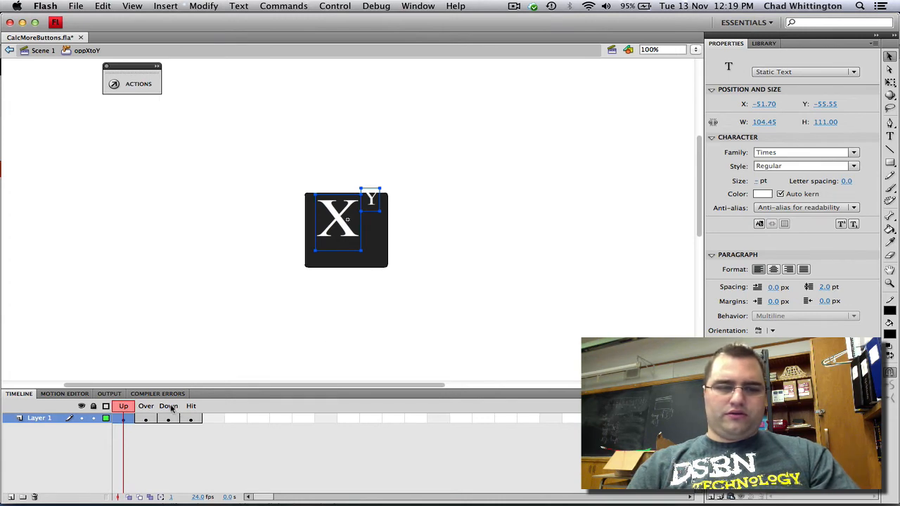
pyautogui.click(169, 419)
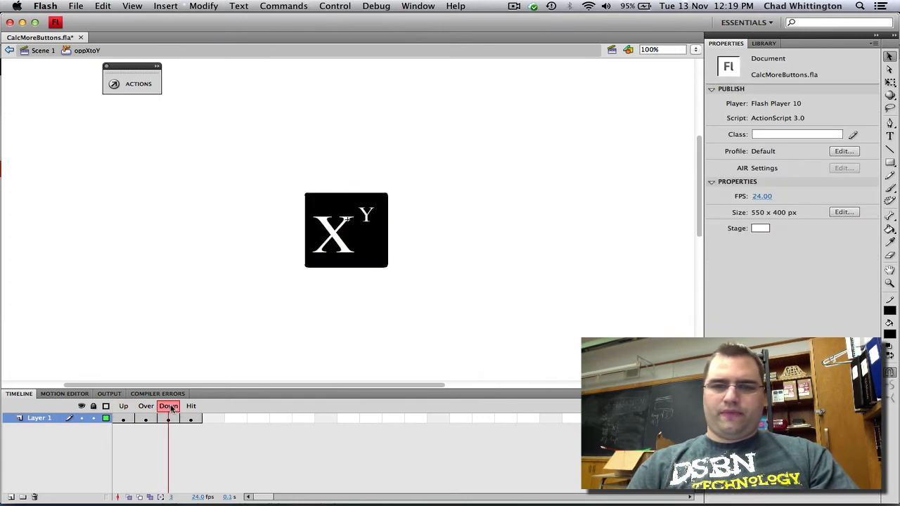
pyautogui.click(332, 236)
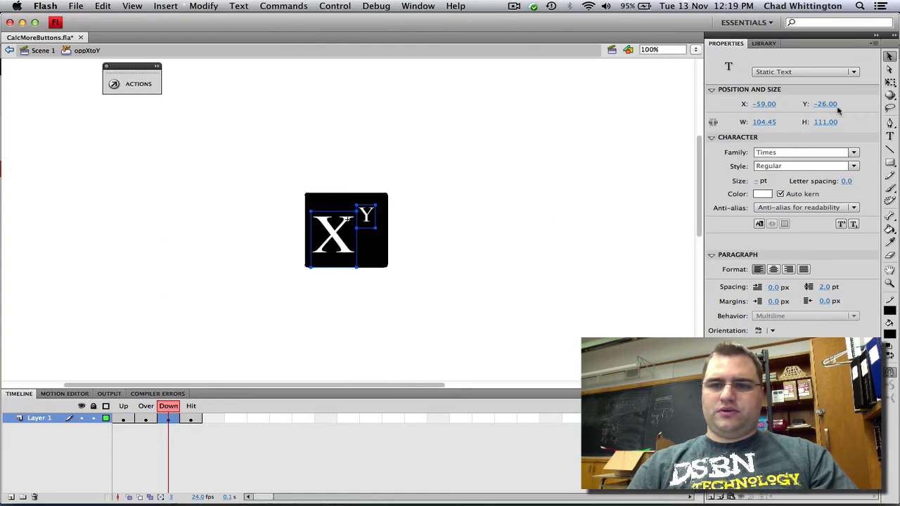
pyautogui.moveTo(252, 351)
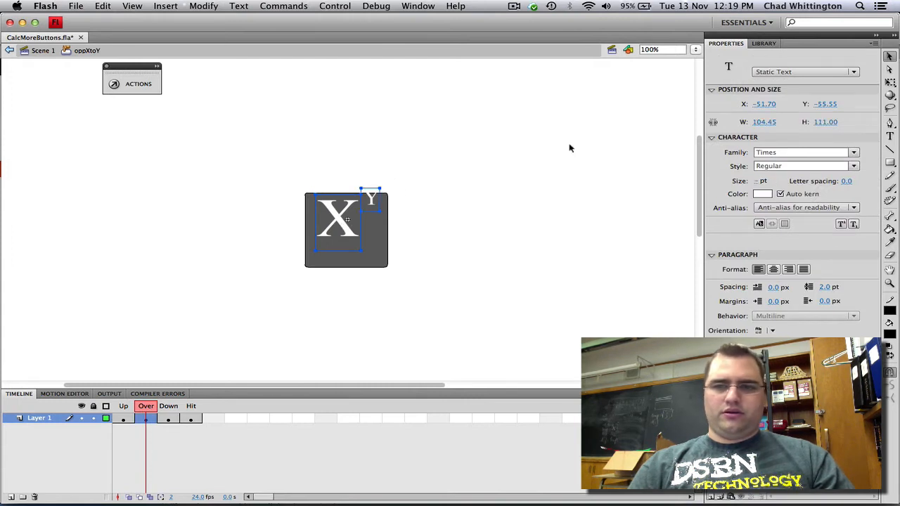
pyautogui.click(765, 104)
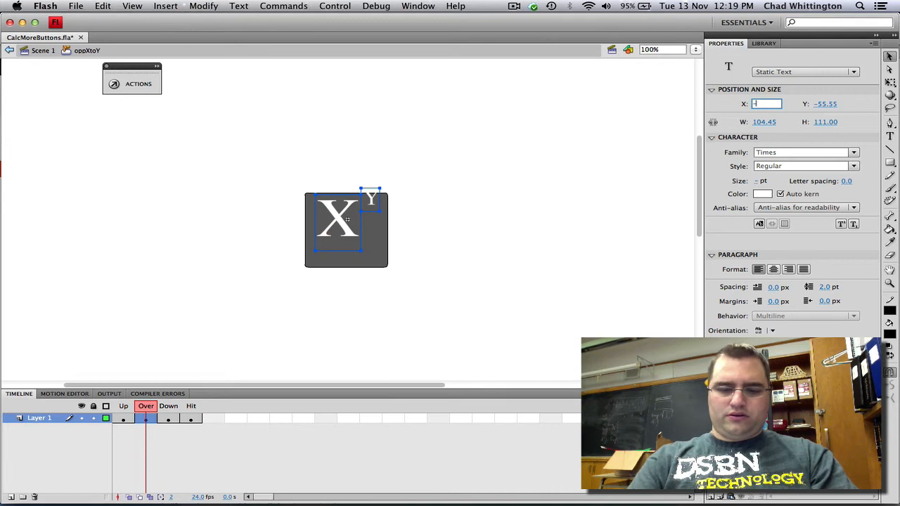
pyautogui.write('-59')
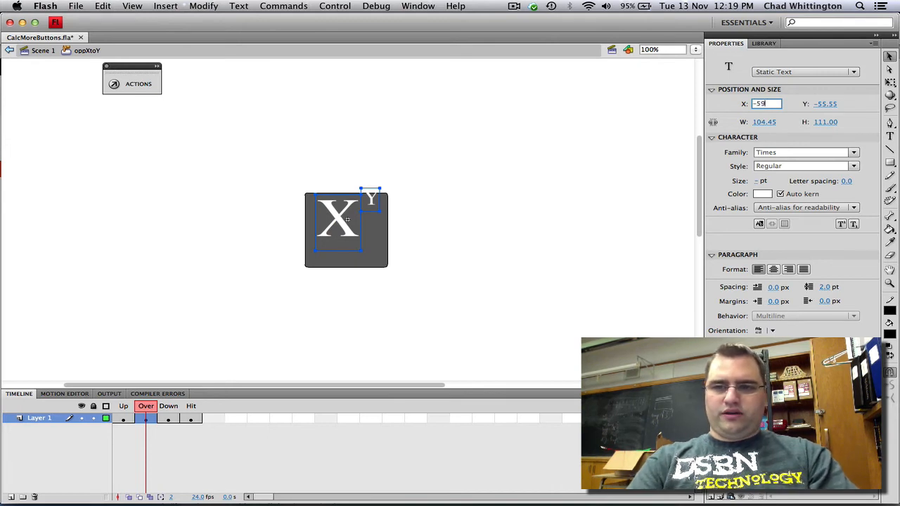
pyautogui.press('Tab')
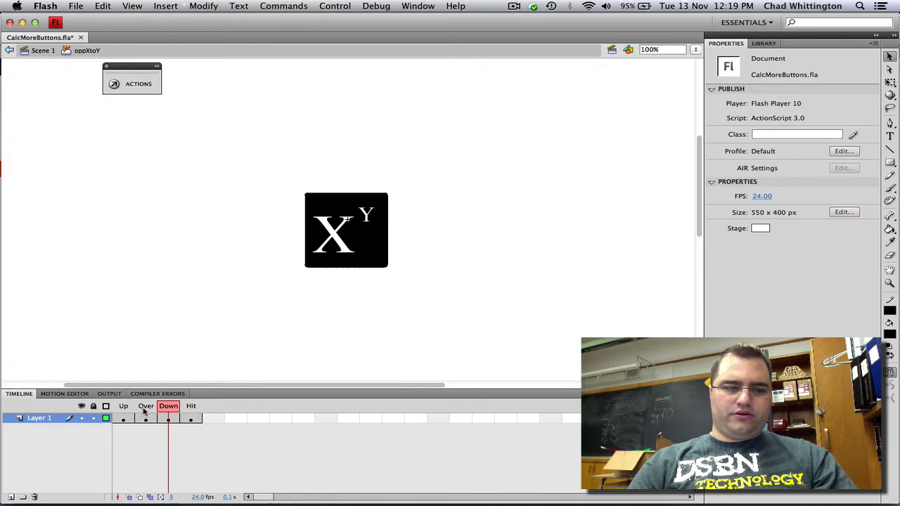
# - Set the superscript Y's vertical position to 26 in the Up state to match
pyautogui.click(123, 406)
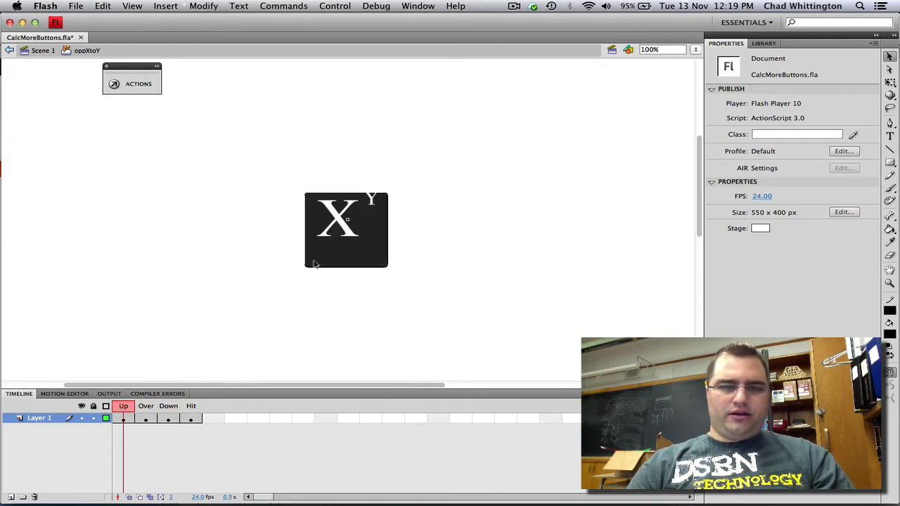
pyautogui.click(338, 223)
pyautogui.write('-')
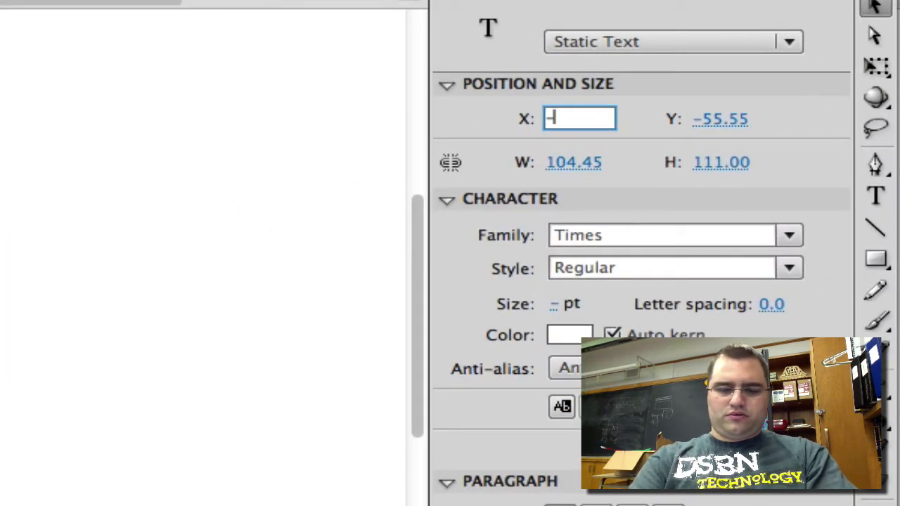
pyautogui.click(725, 118)
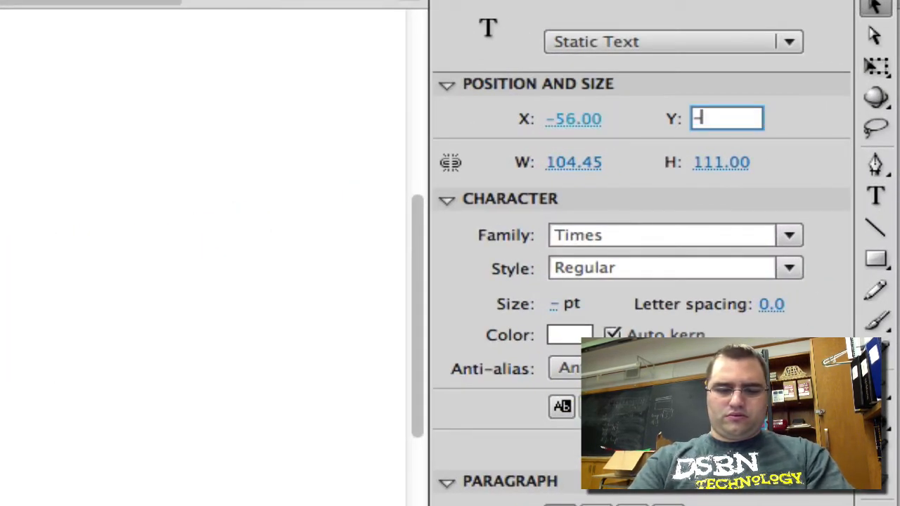
pyautogui.write('26')
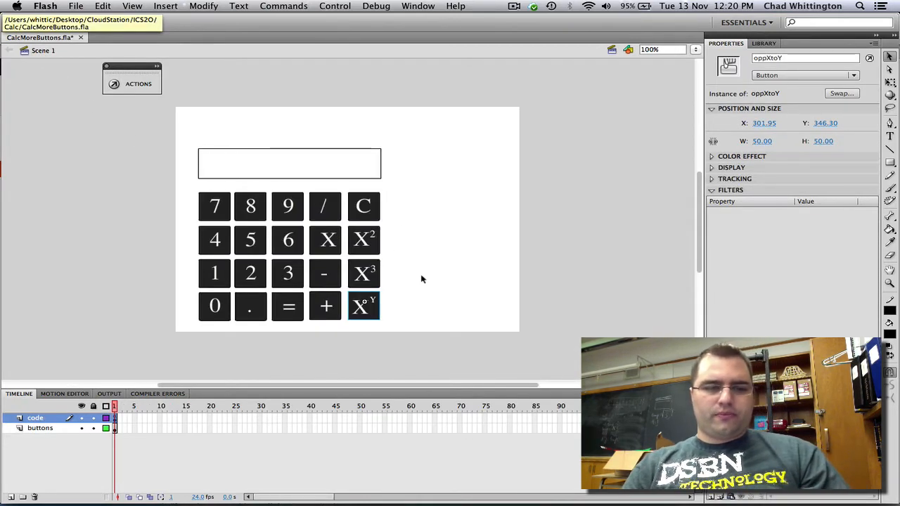
pyautogui.moveTo(106, 239)
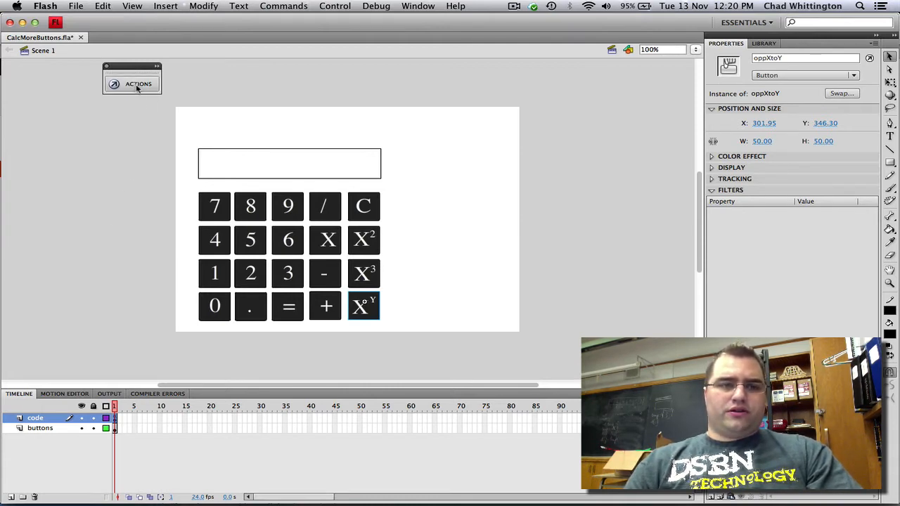
# - Show the frame's ActionScript with the click listeners for all calculator buttons
pyautogui.click(138, 85)
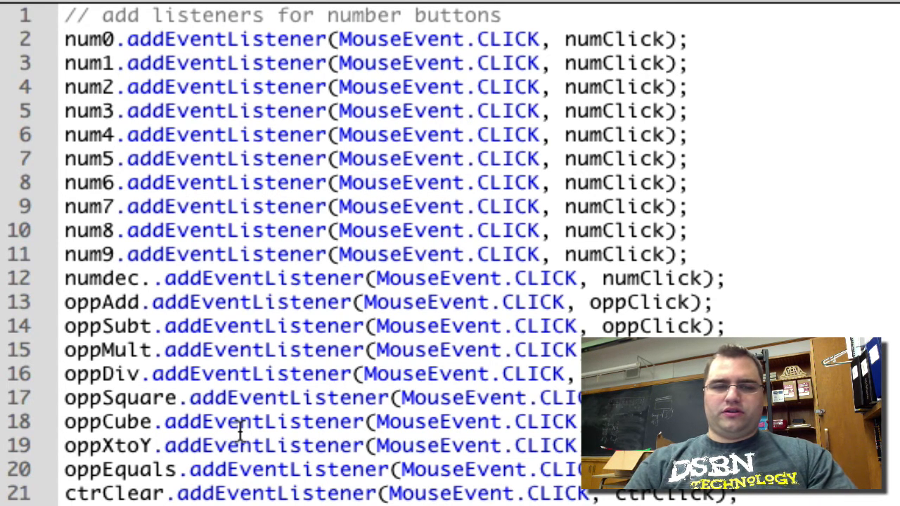
pyautogui.scroll(-3)
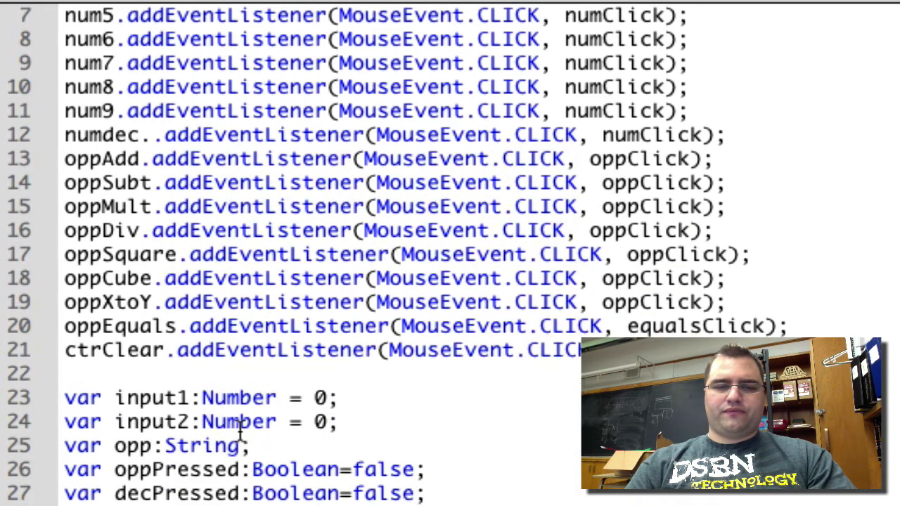
pyautogui.scroll(-3)
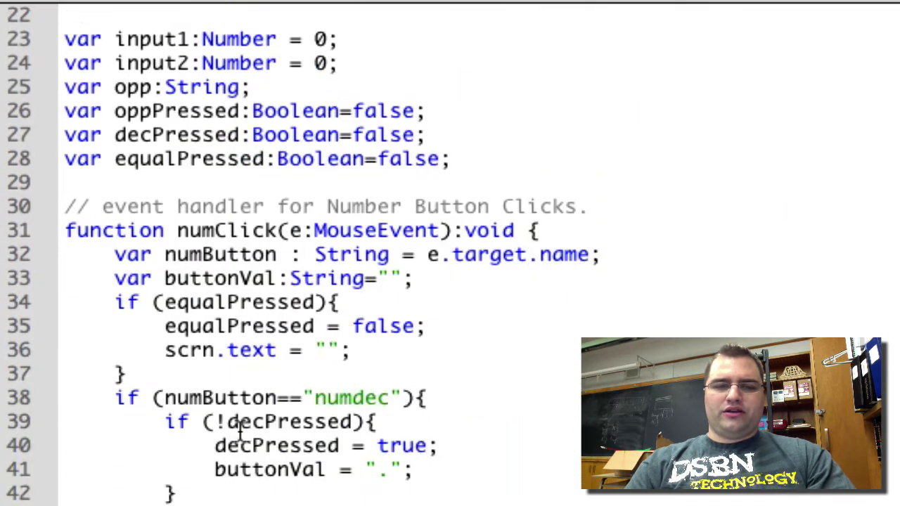
pyautogui.scroll(-3)
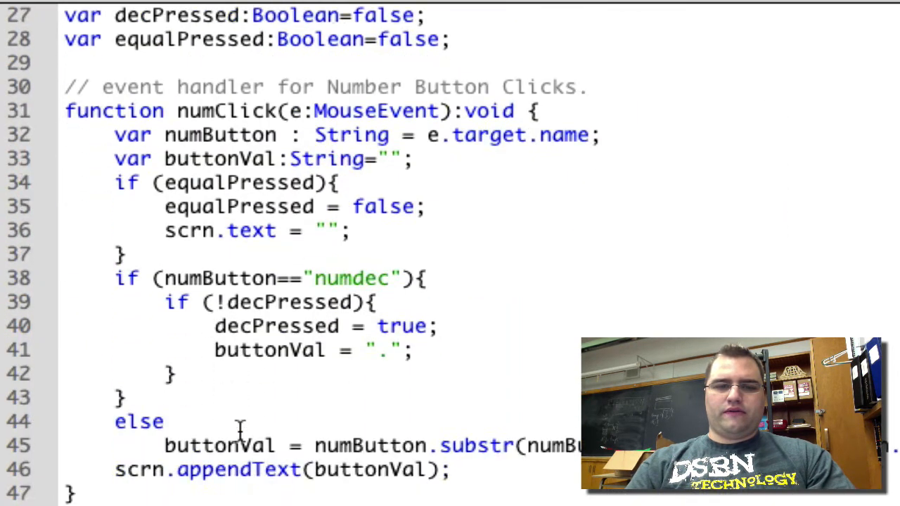
pyautogui.scroll(-3)
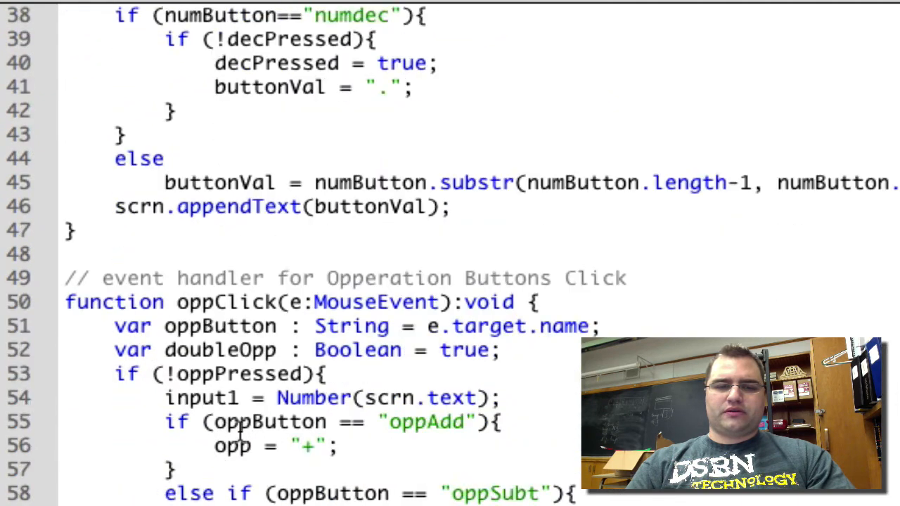
pyautogui.scroll(-3)
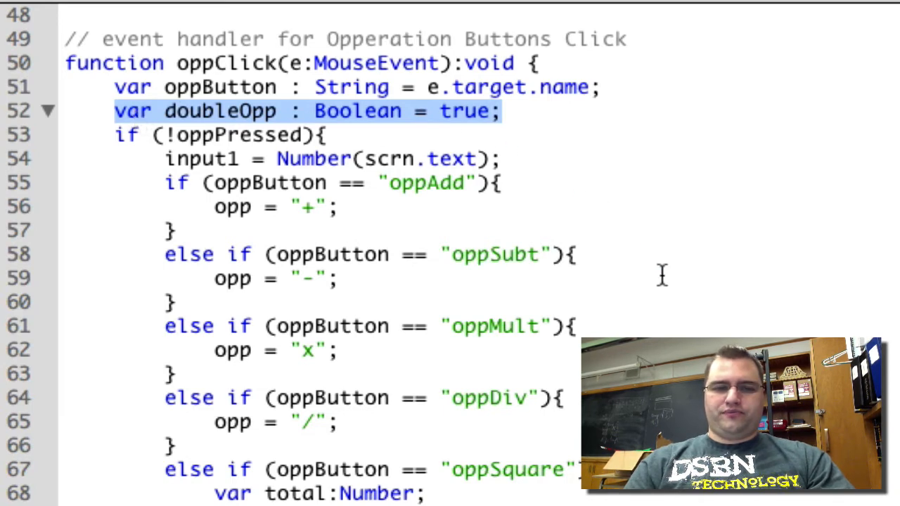
pyautogui.scroll(-3)
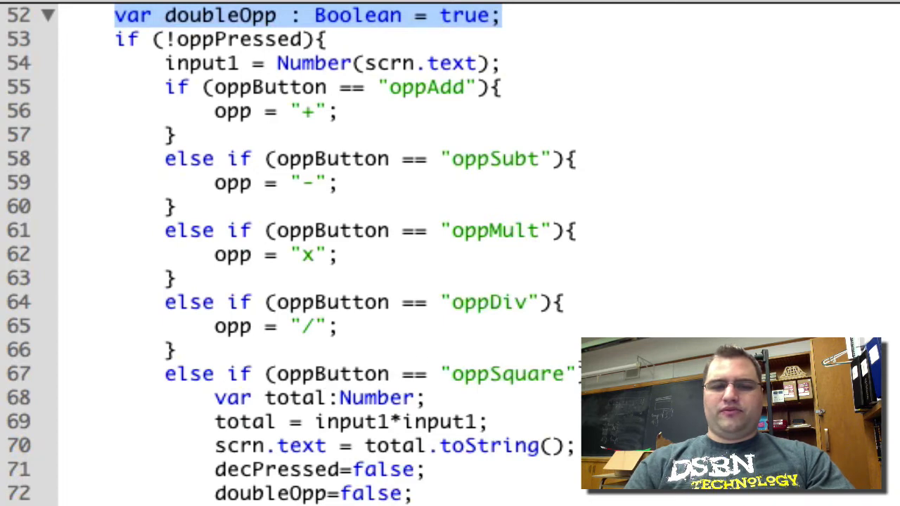
pyautogui.scroll(-3)
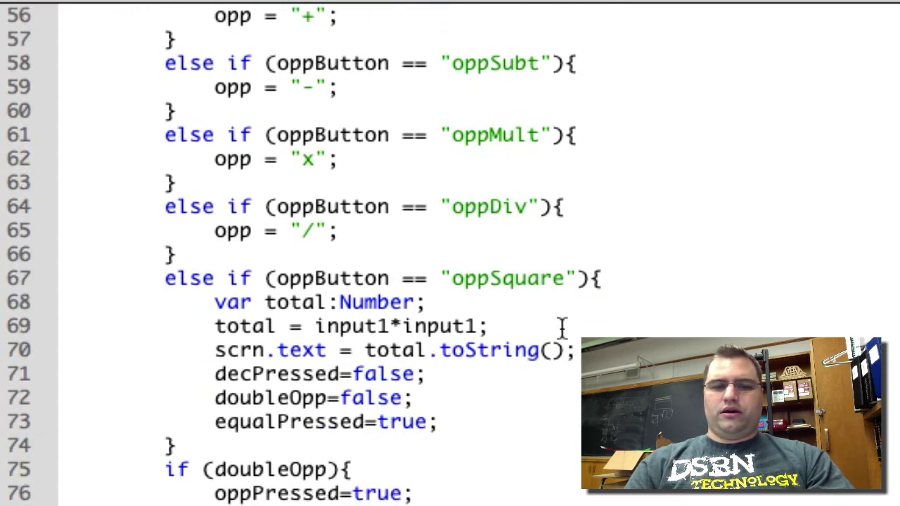
pyautogui.moveTo(444, 302)
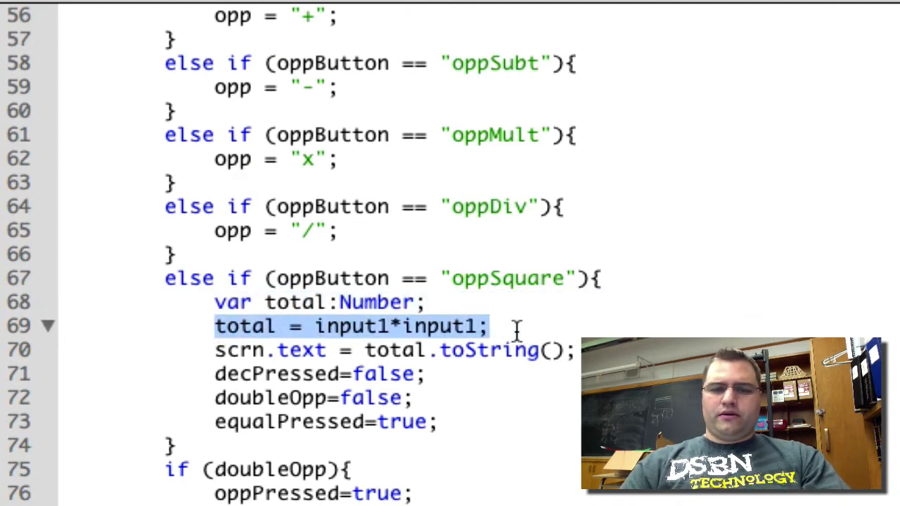
pyautogui.moveTo(507, 330)
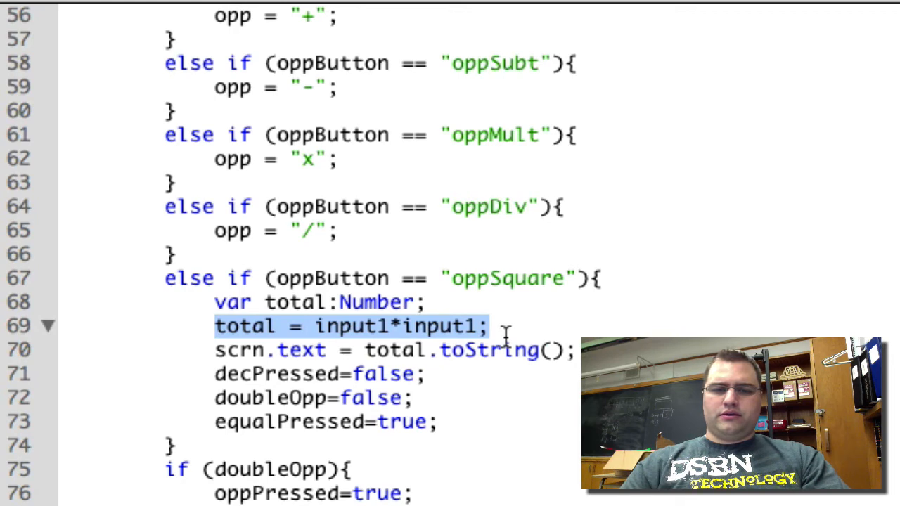
# - Replace input1*input1 with Math.pow(input1,2) in the oppSquare total line
pyautogui.click(500, 327)
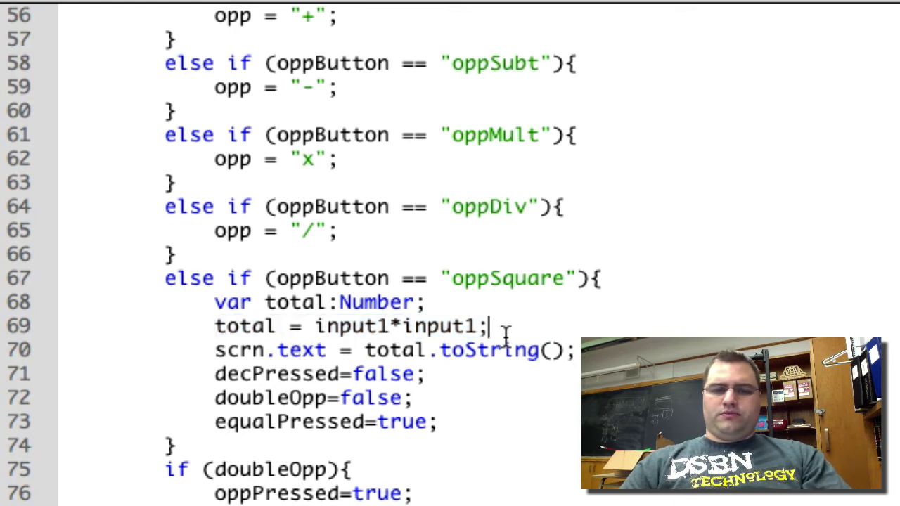
pyautogui.press('BackSpace')
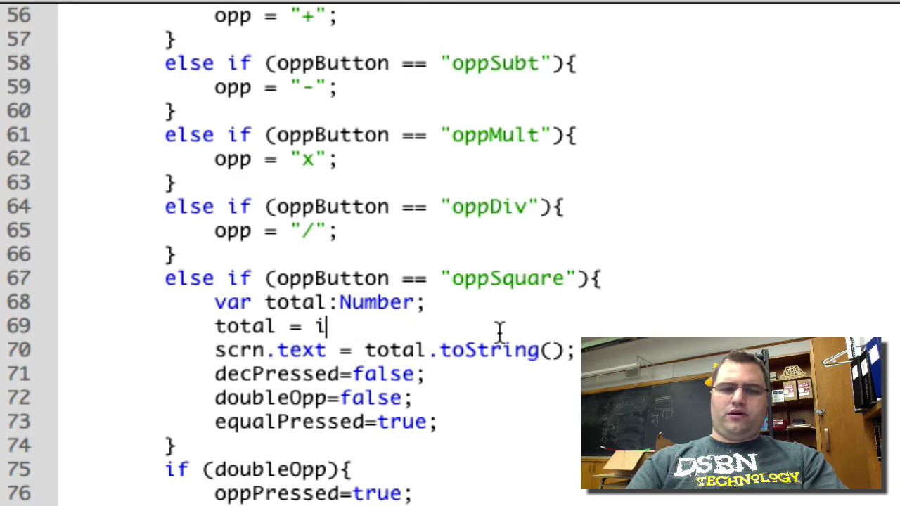
pyautogui.press('Backspace')
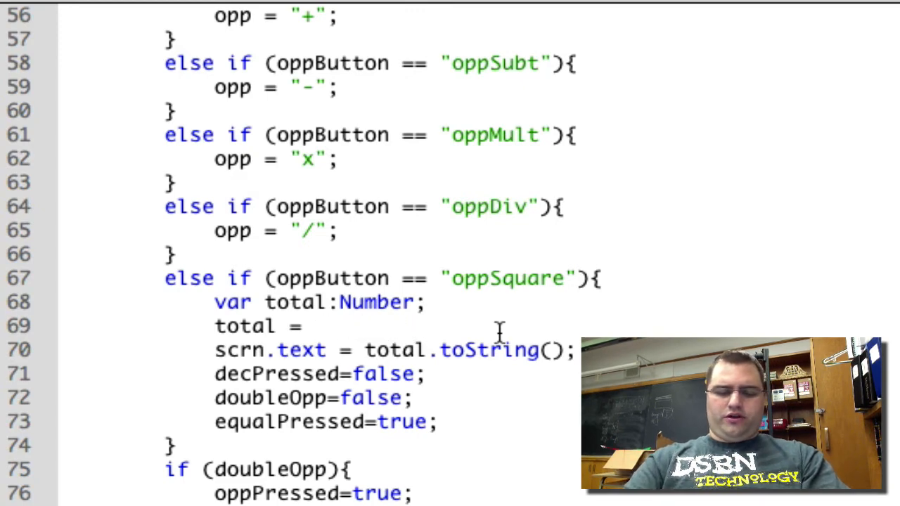
pyautogui.write('Math')
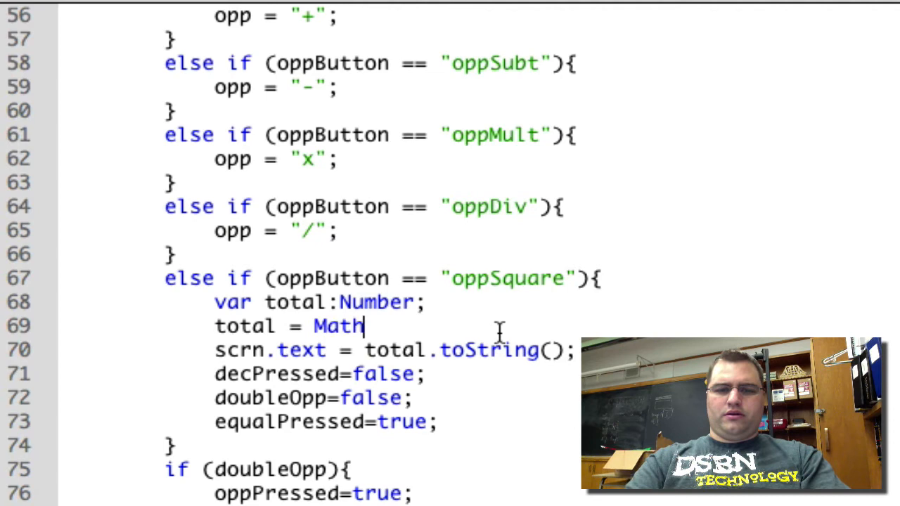
pyautogui.write('.pow')
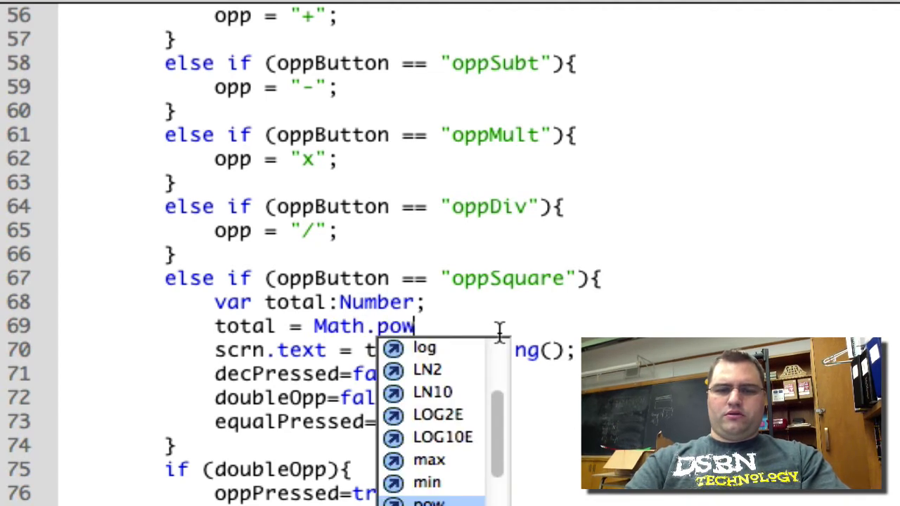
pyautogui.write('(inpu')
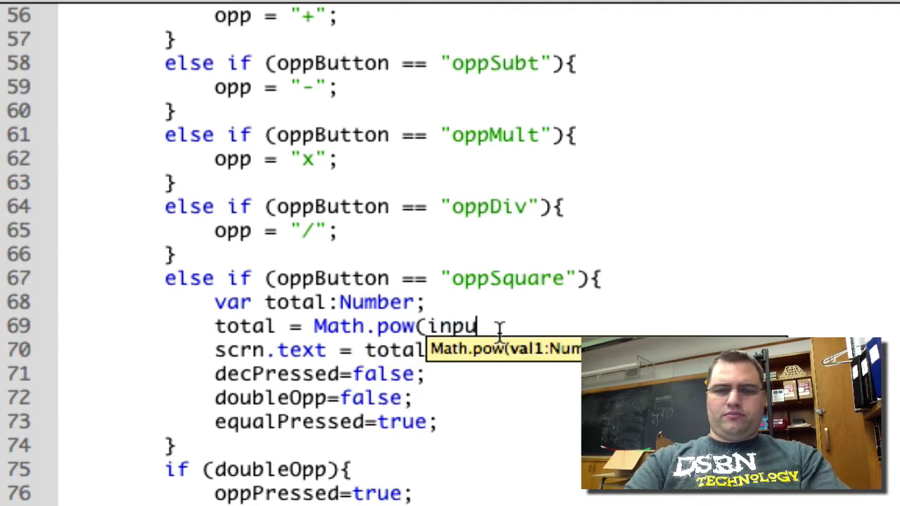
pyautogui.write('1')
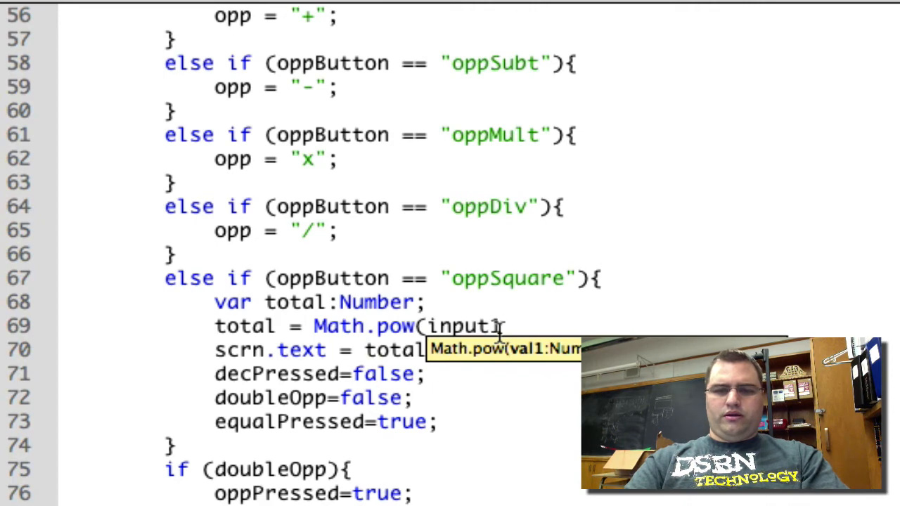
pyautogui.write(',')
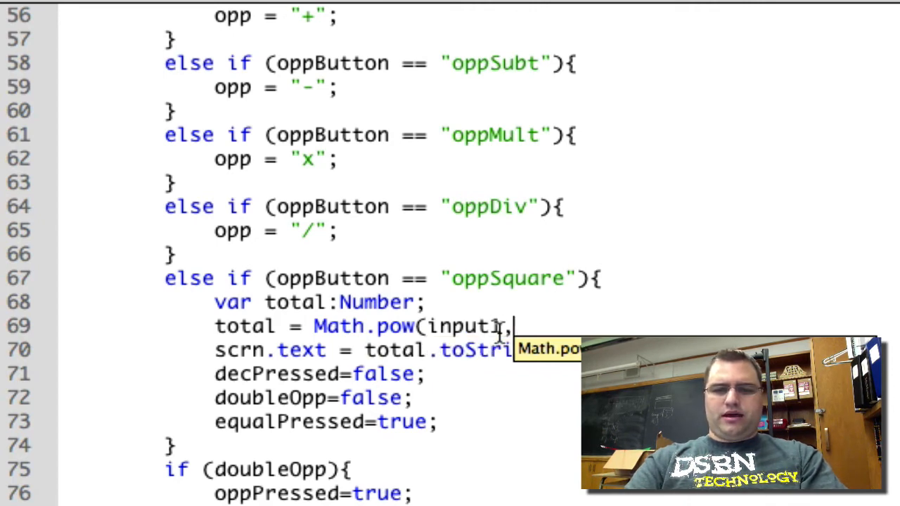
pyautogui.write('2);')
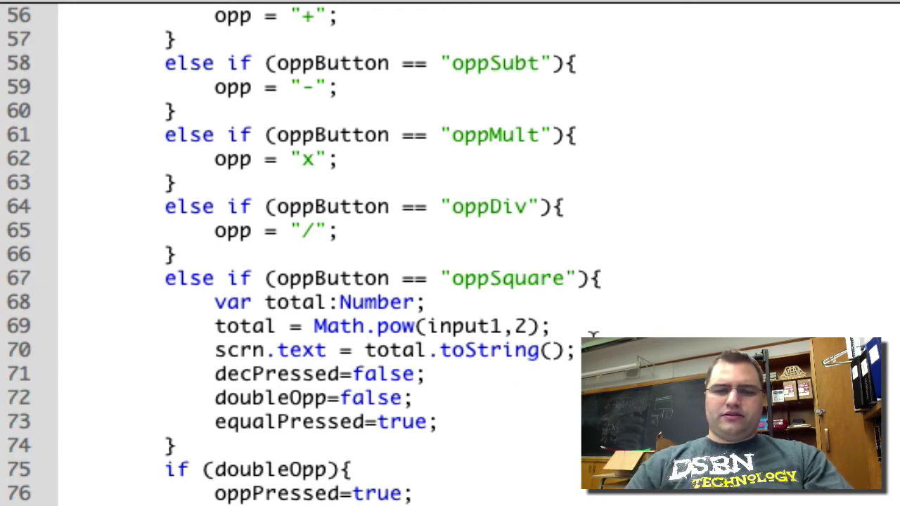
pyautogui.moveTo(298, 354)
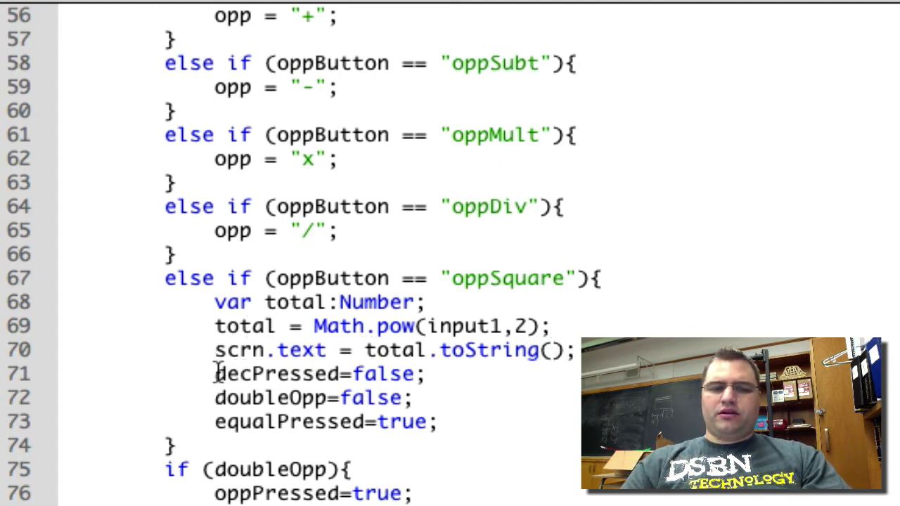
pyautogui.moveTo(214, 374); pyautogui.dragTo(436, 421)
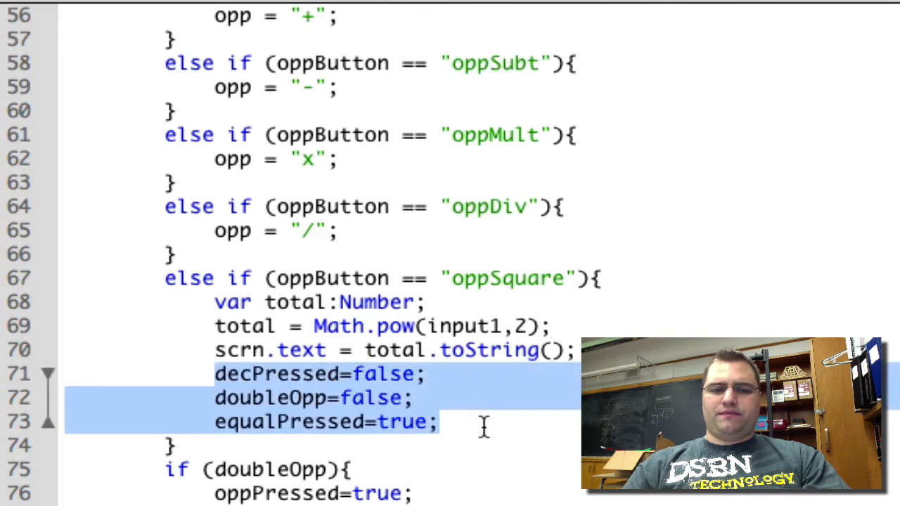
pyautogui.moveTo(411, 412)
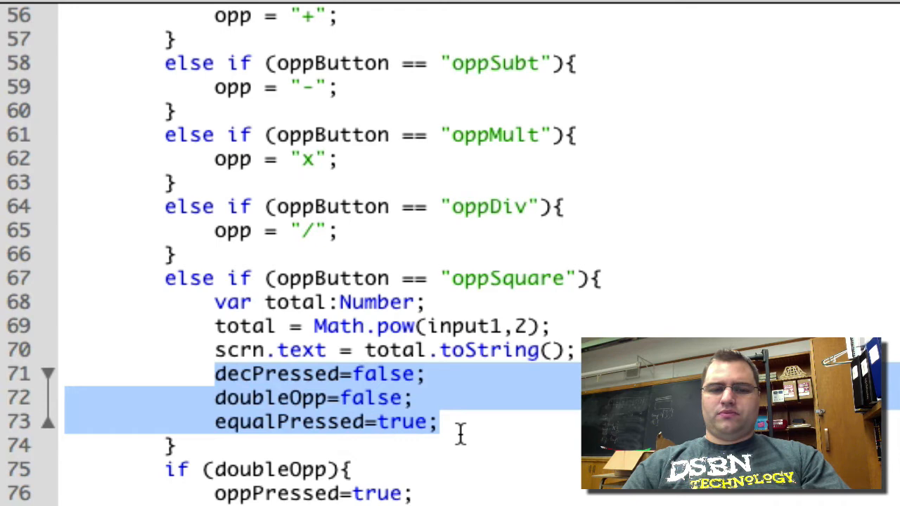
pyautogui.click(443, 422)
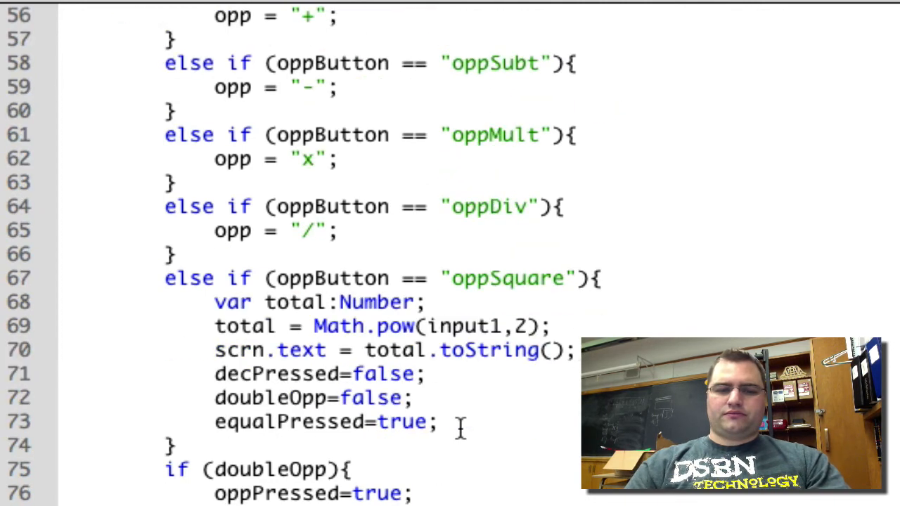
pyautogui.scroll(-3)
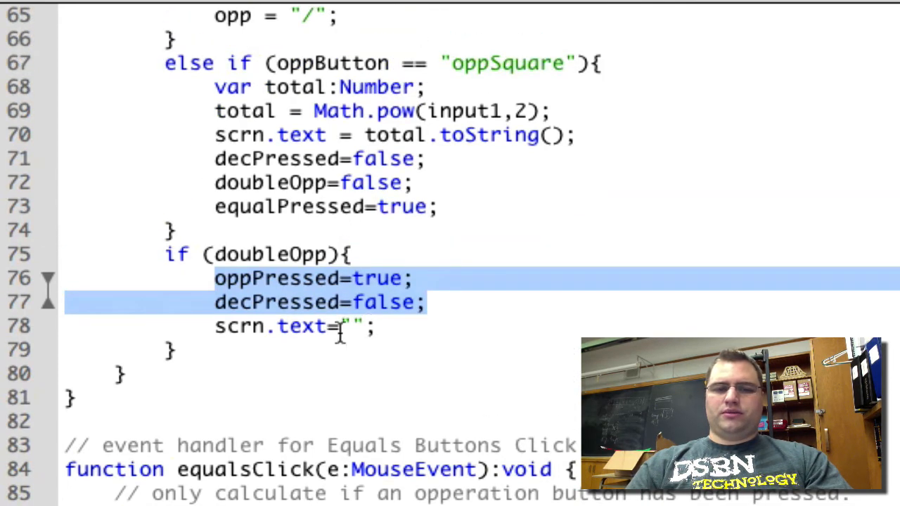
pyautogui.moveTo(295, 98)
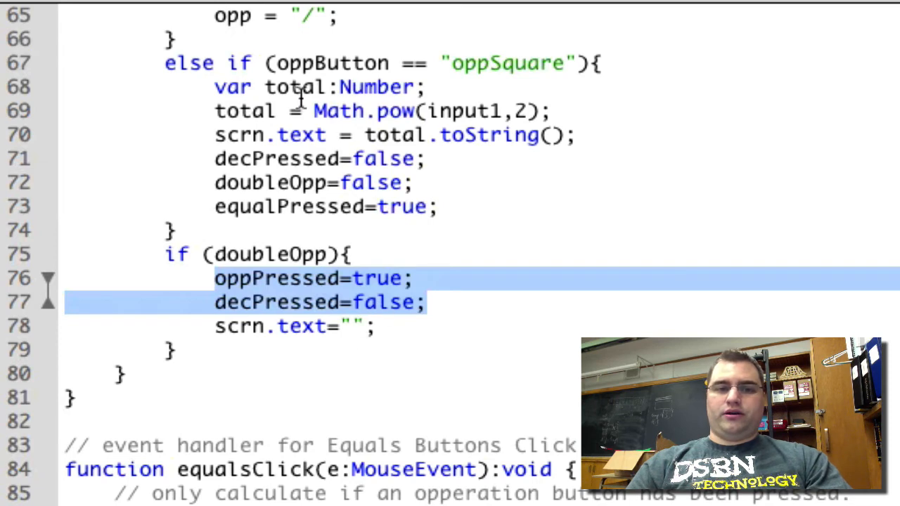
pyautogui.moveTo(369, 135)
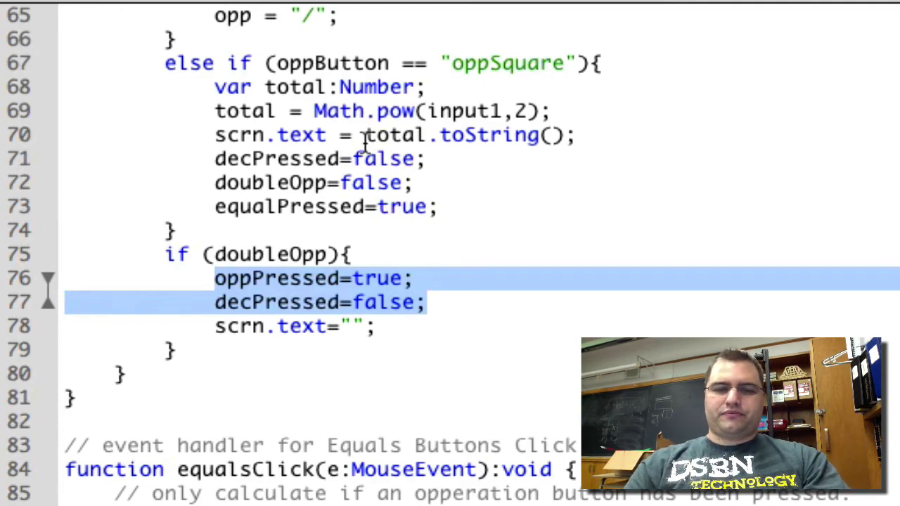
pyautogui.scroll(-3)
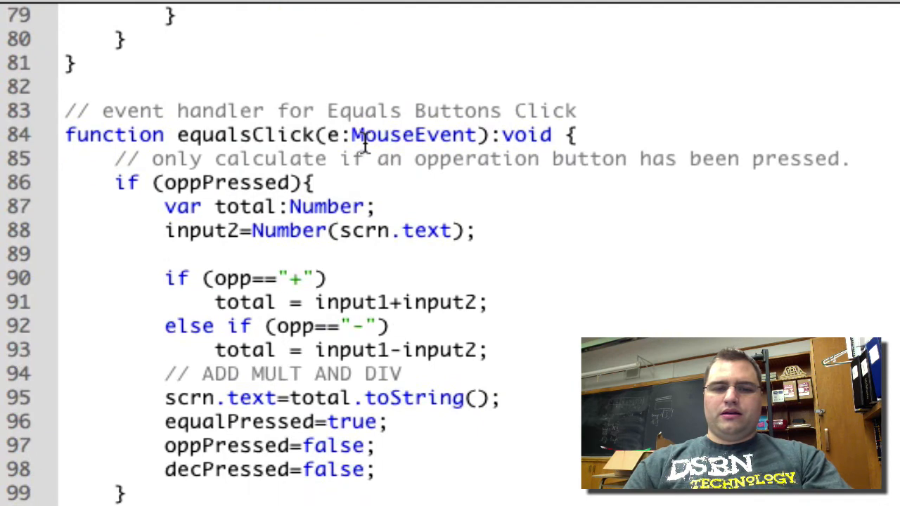
pyautogui.scroll(-3)
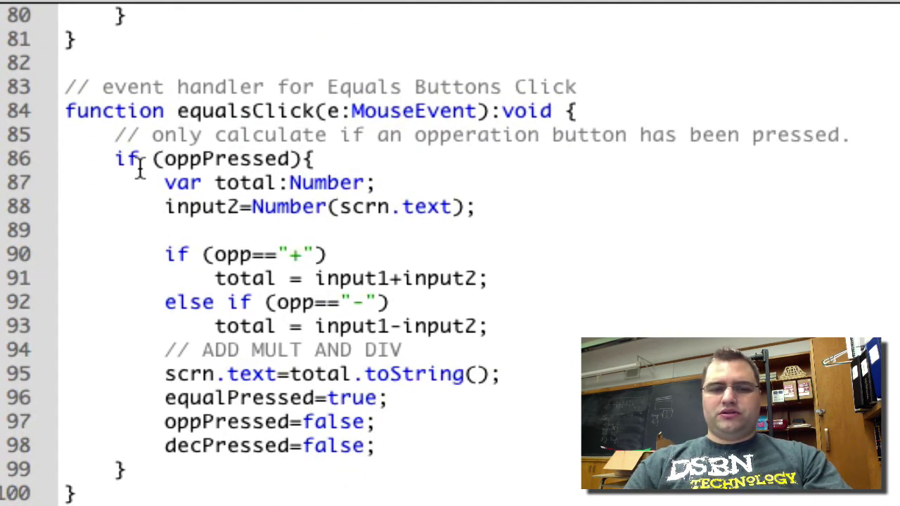
pyautogui.moveTo(180, 181)
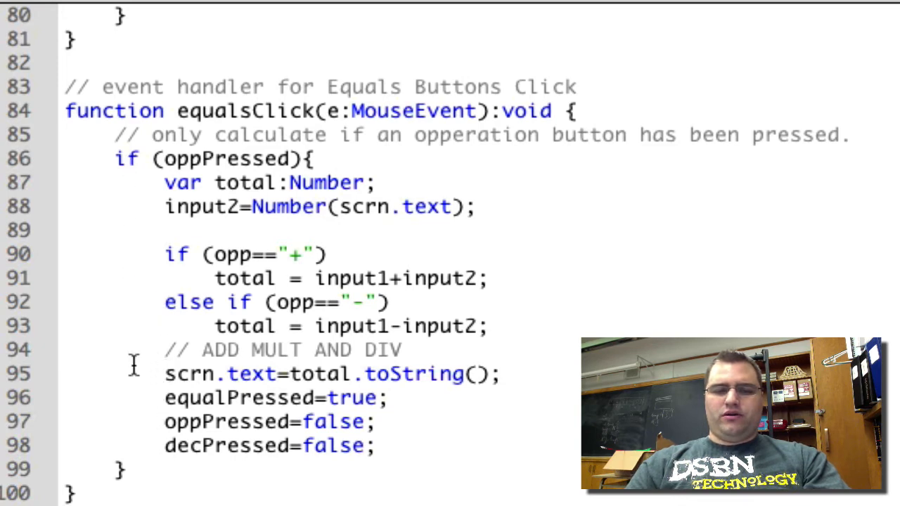
pyautogui.scroll(-3)
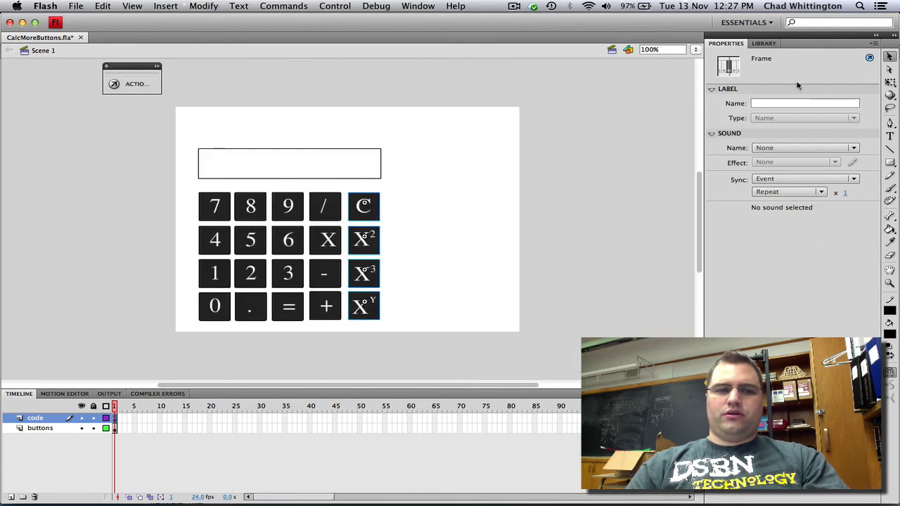
pyautogui.moveTo(391, 264)
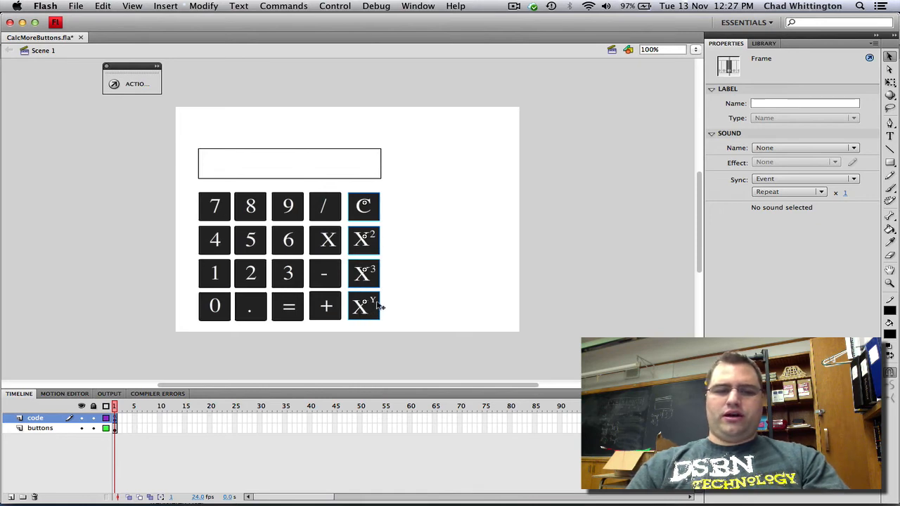
pyautogui.moveTo(388, 206)
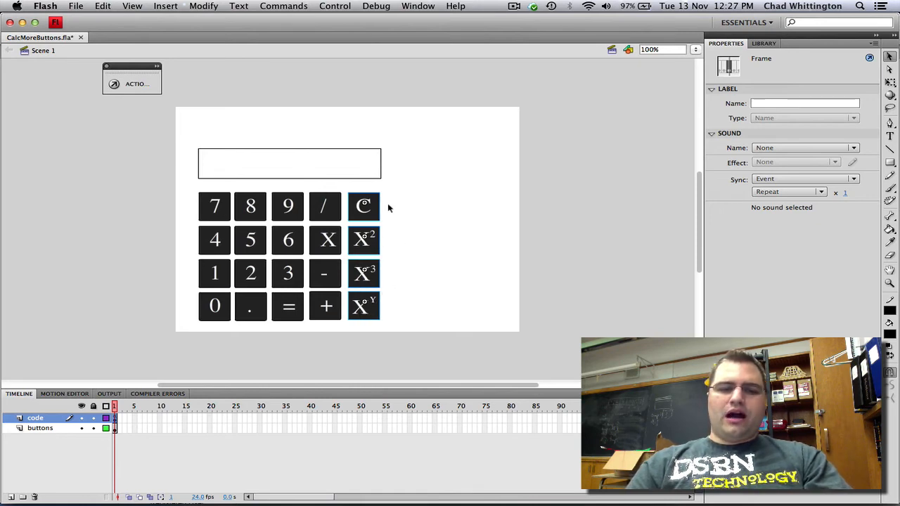
pyautogui.moveTo(402, 236)
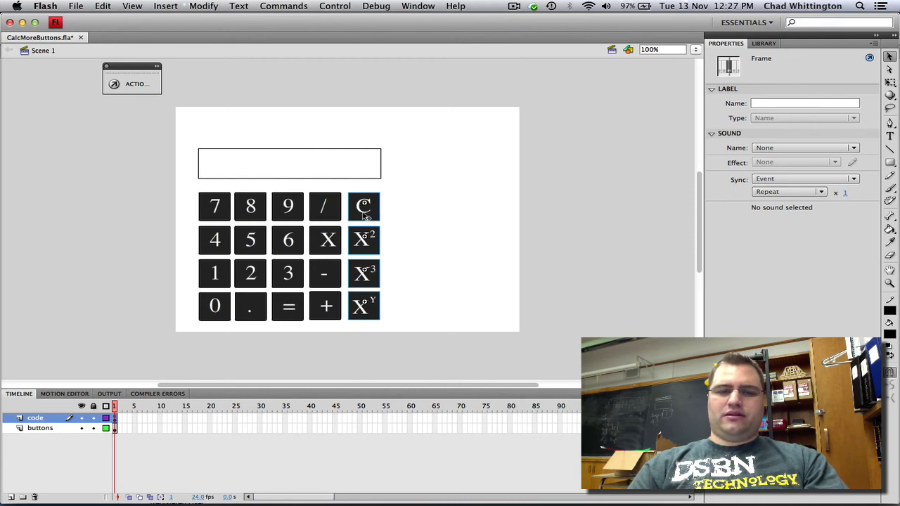
pyautogui.moveTo(402, 217)
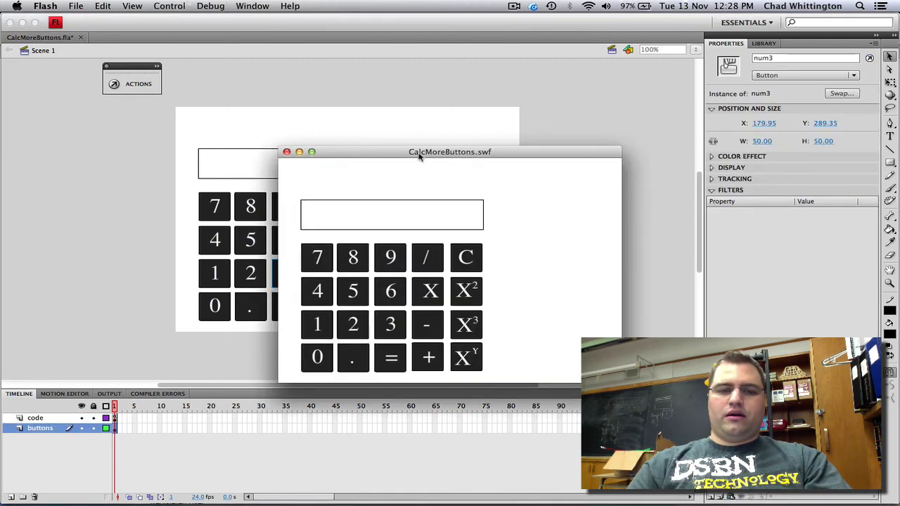
# - Reposition the SWF window and enter 33 by hitting the 3 key twice
pyautogui.moveTo(450, 152); pyautogui.dragTo(484, 87)
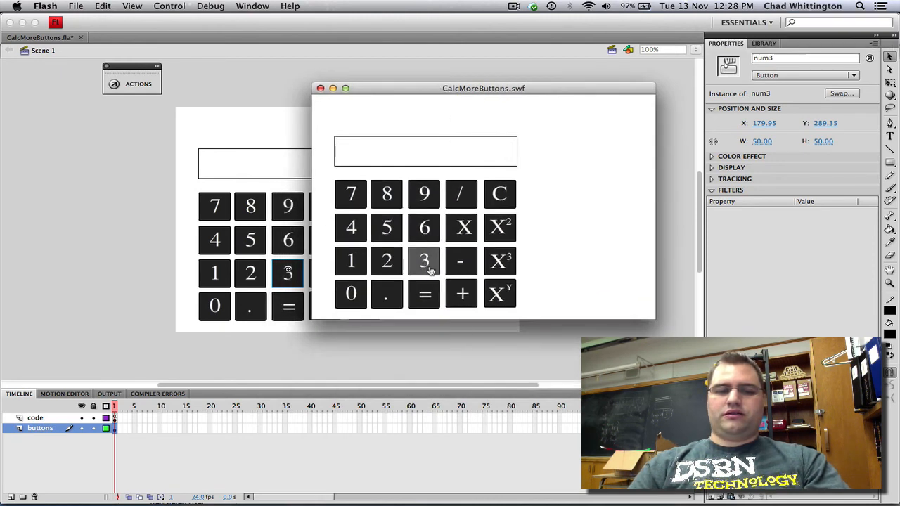
pyautogui.click(423, 262)
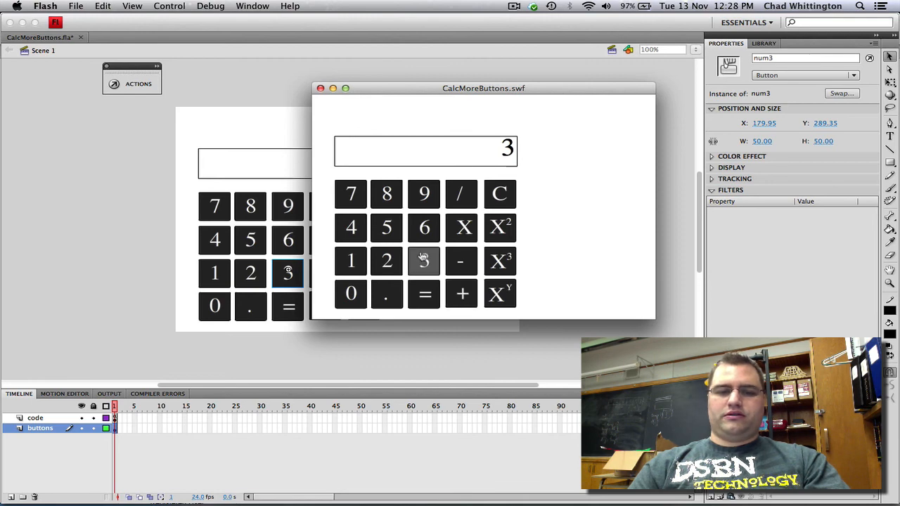
pyautogui.click(423, 260)
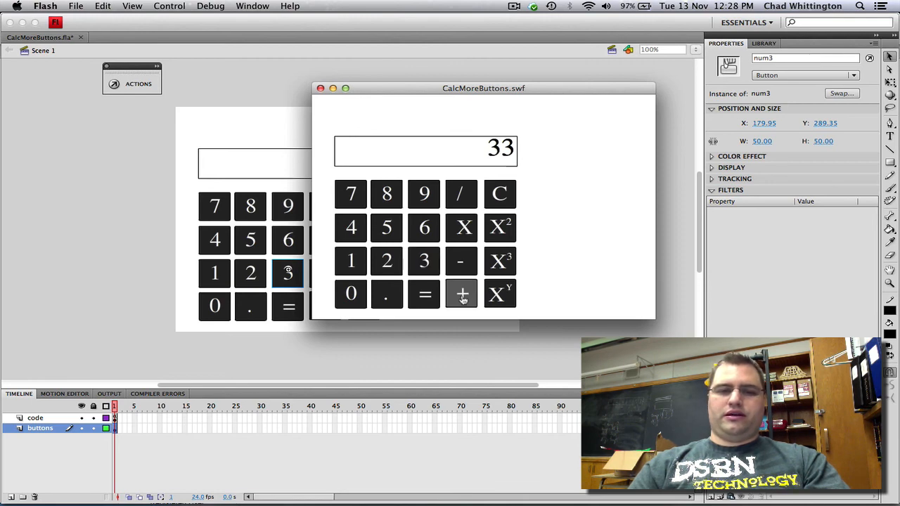